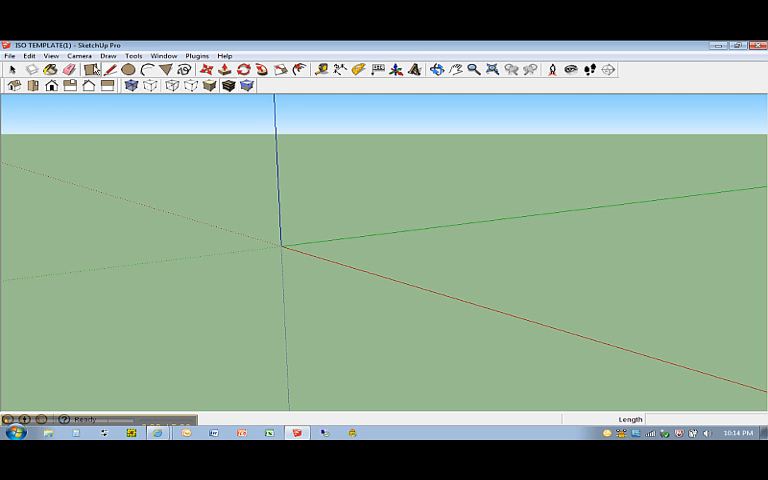
mouse_move(52, 86)
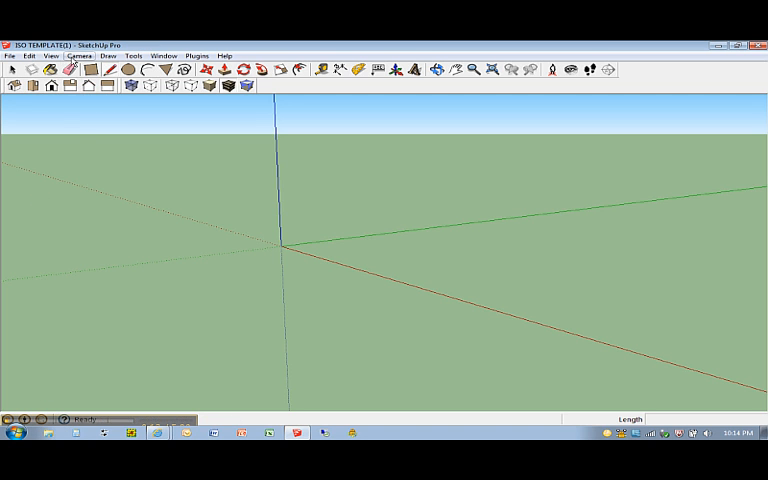
Step: Review the available toolbars list under View and close it without changes
left_click(48, 56)
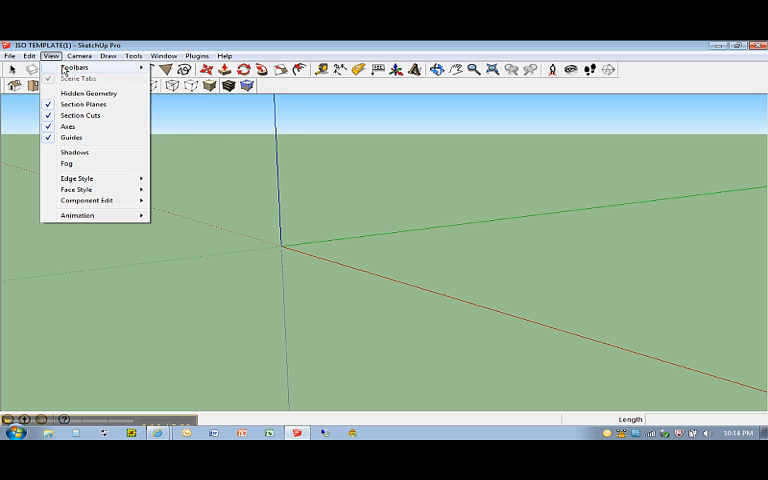
left_click(76, 68)
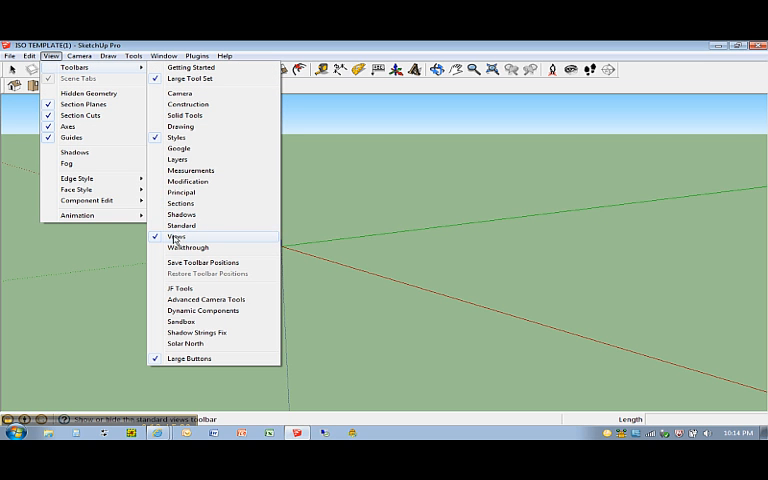
left_click(172, 236)
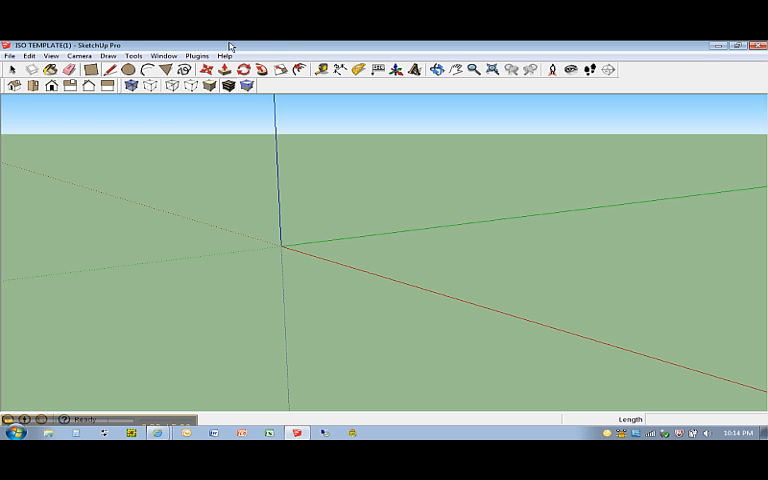
mouse_move(120, 72)
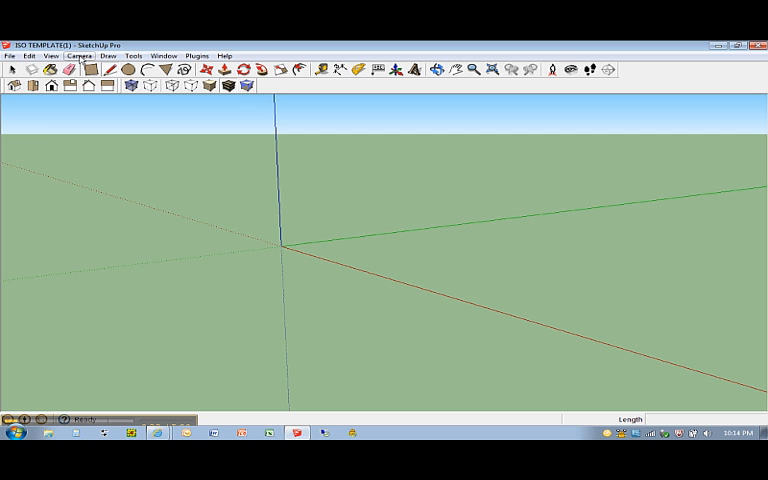
left_click(48, 56)
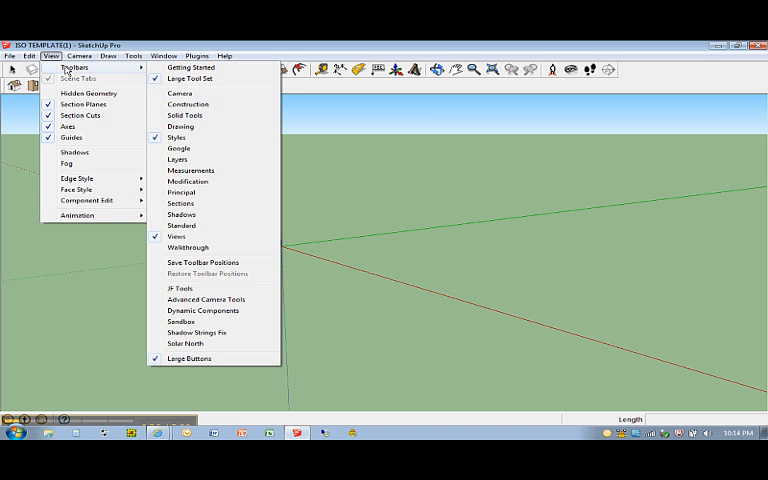
mouse_move(190, 68)
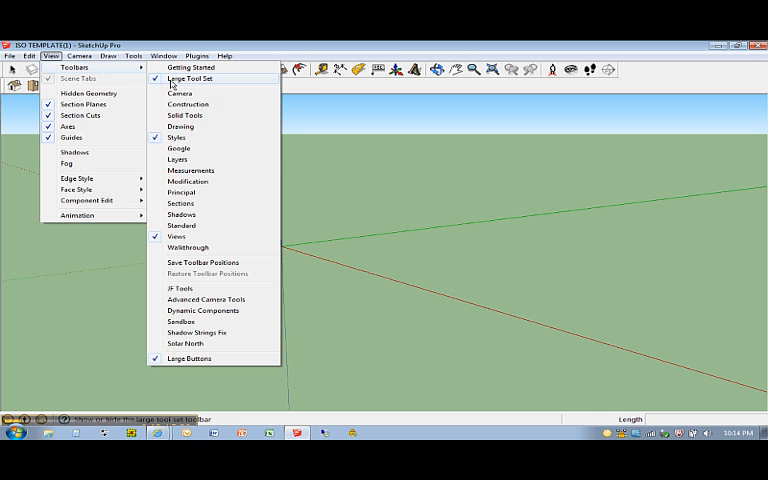
left_click(188, 78)
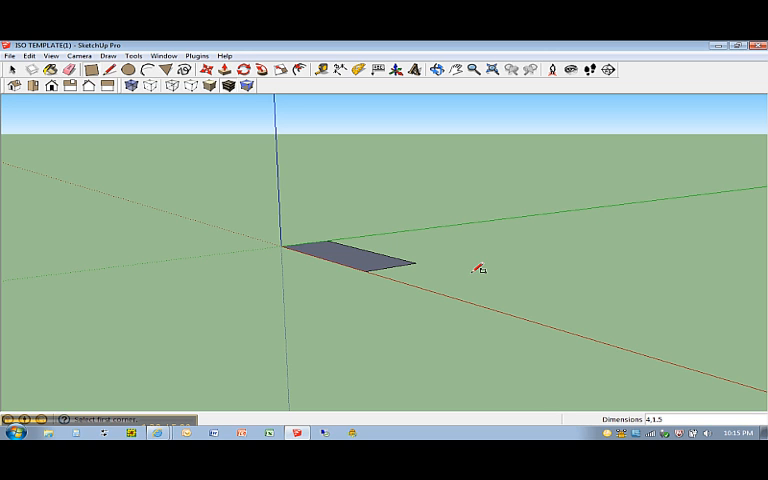
Step: Finish the base rectangle and Push/Pull it up into a solid block at its final height
left_click(224, 70)
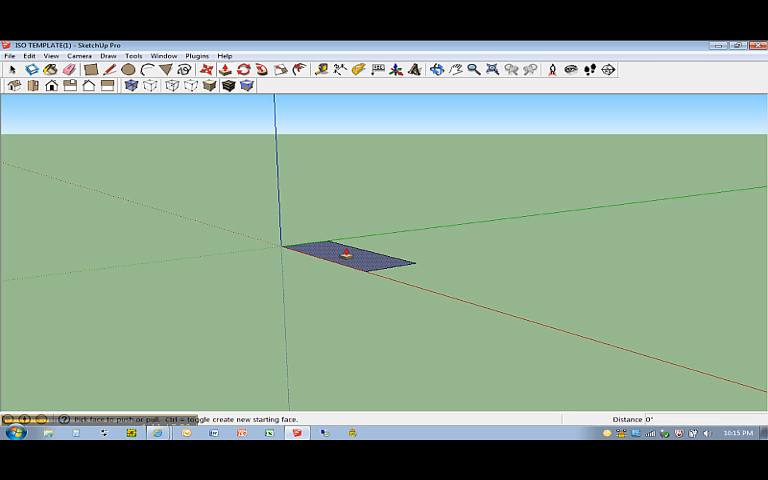
left_click_drag(350, 250, 350, 240)
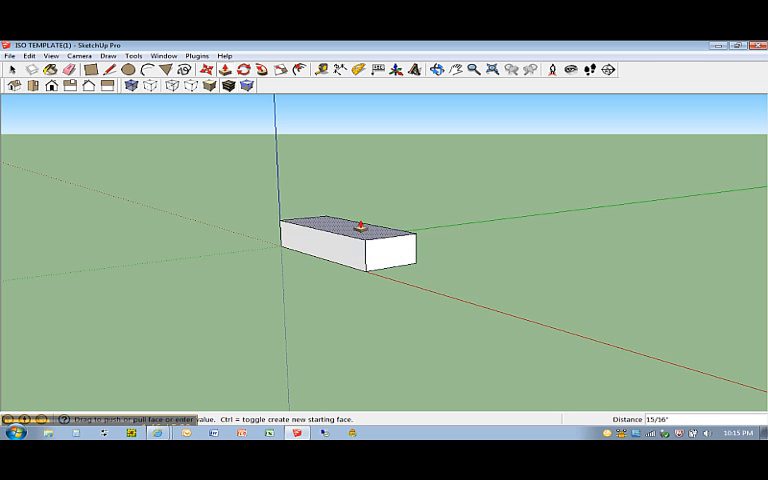
left_click_drag(356, 224, 376, 184)
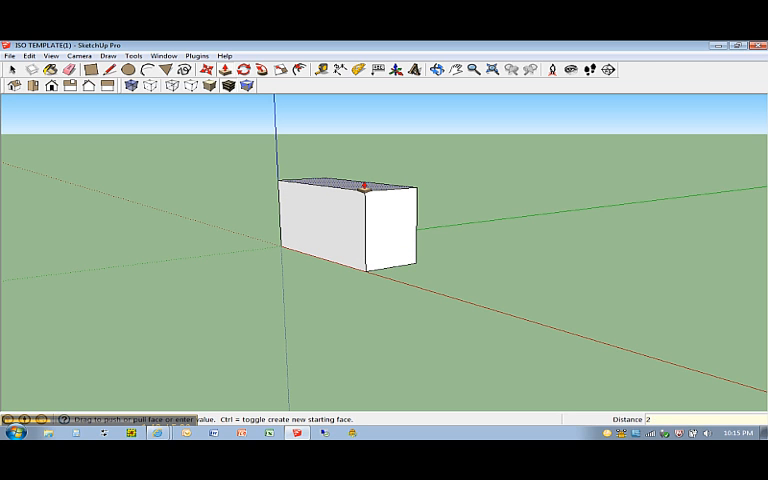
left_click_drag(364, 190, 364, 176)
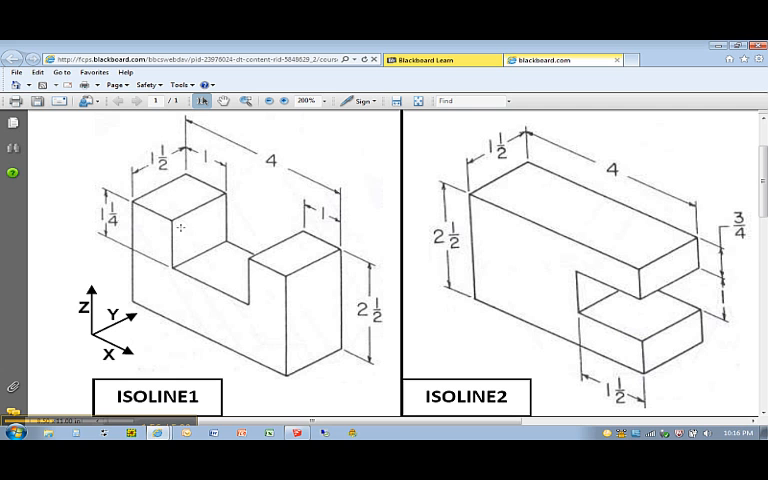
mouse_move(202, 162)
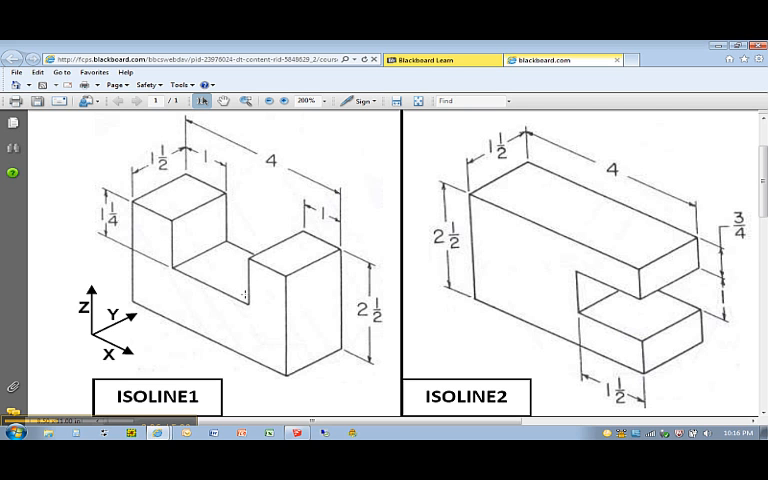
mouse_move(244, 296)
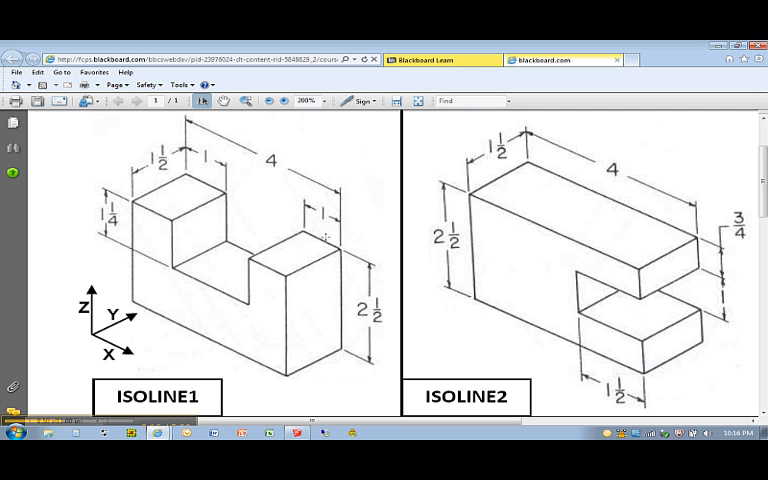
mouse_move(326, 236)
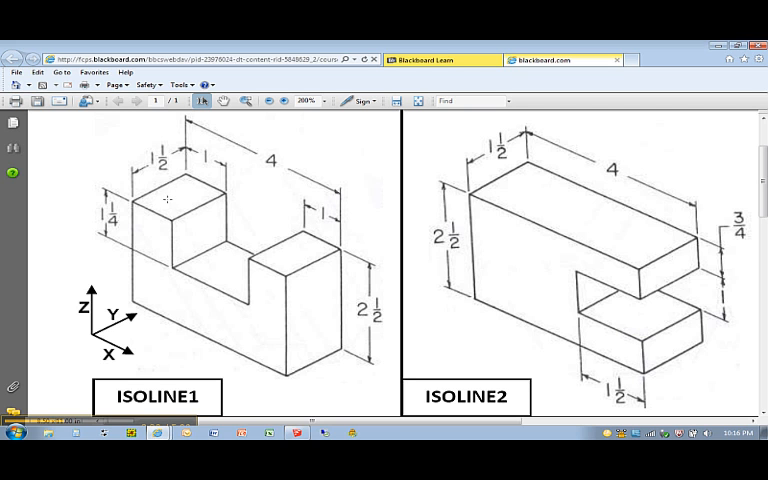
mouse_move(172, 236)
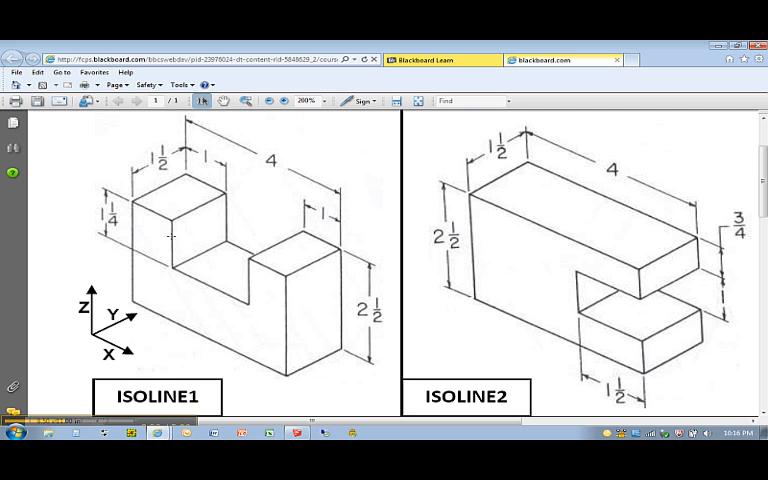
mouse_move(226, 288)
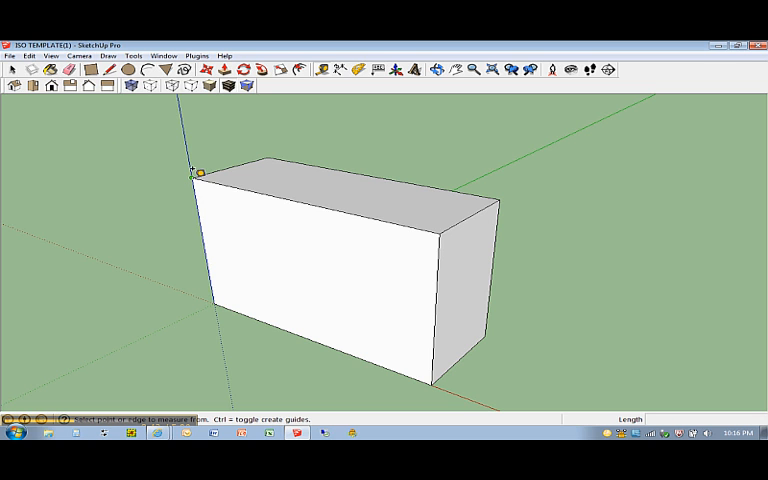
mouse_move(200, 172)
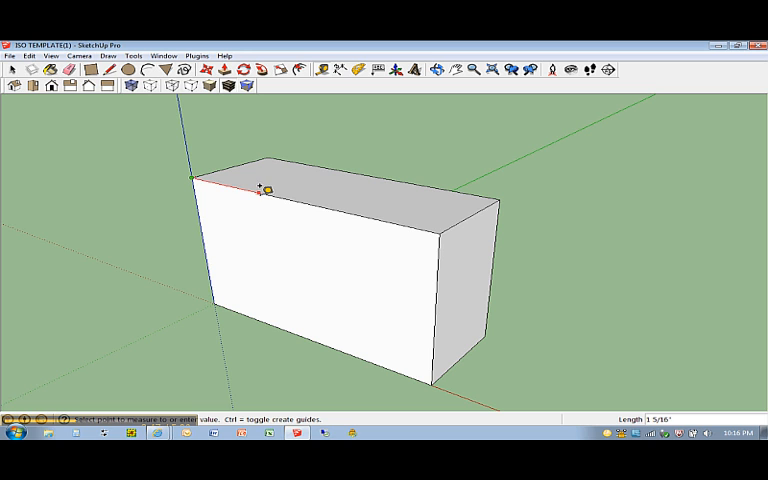
mouse_move(262, 192)
type("1")
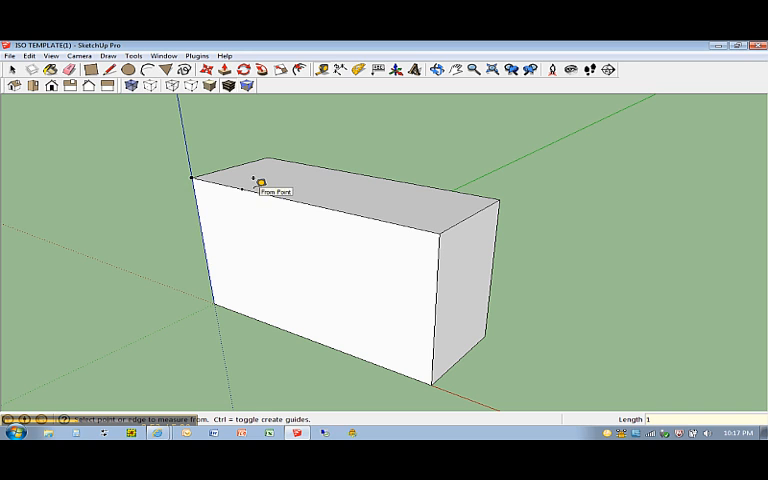
mouse_move(176, 212)
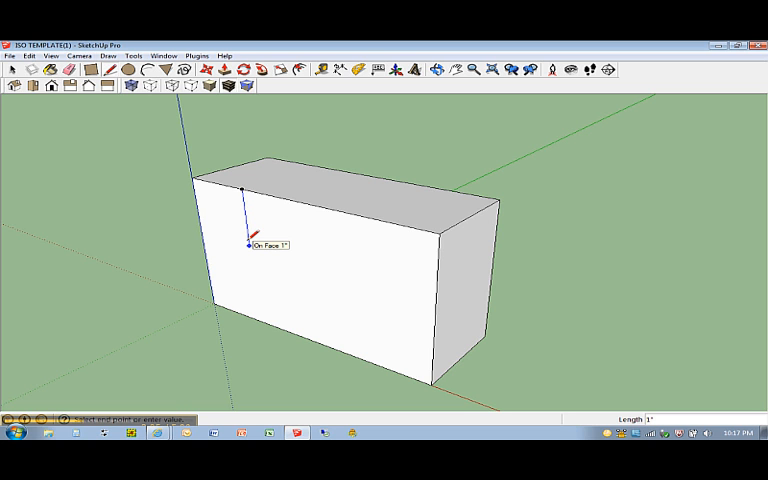
Step: Draw the notch outline on the front face: 1.25 down, 2 across, back up to the top edge
type("1.2")
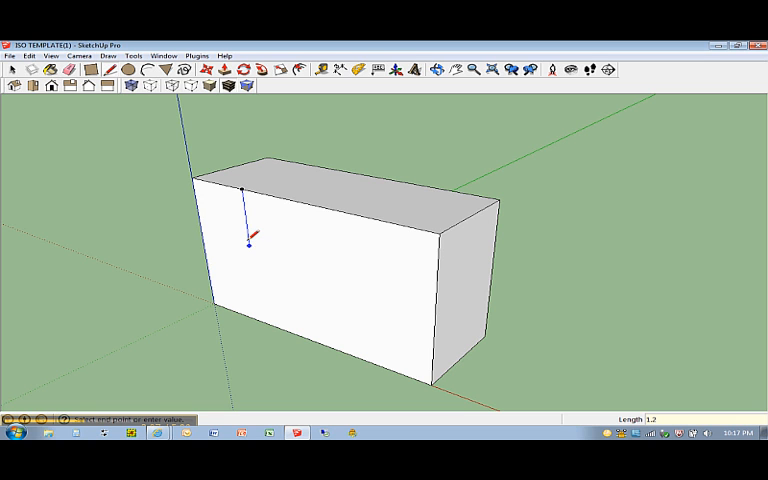
type("1.25")
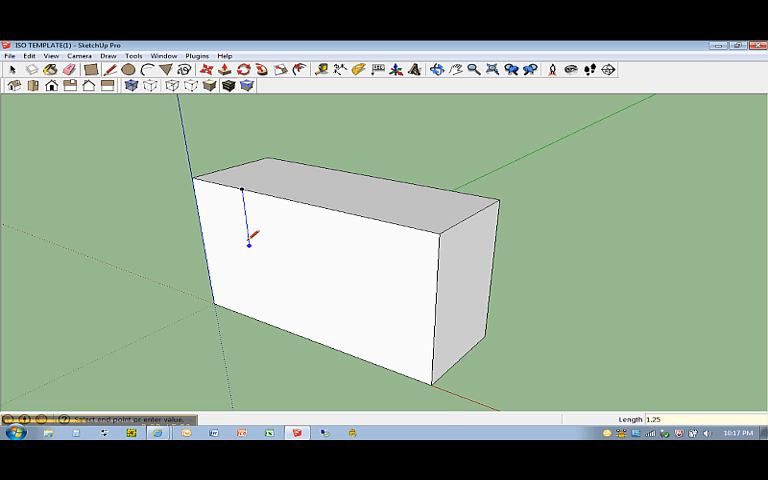
type("1")
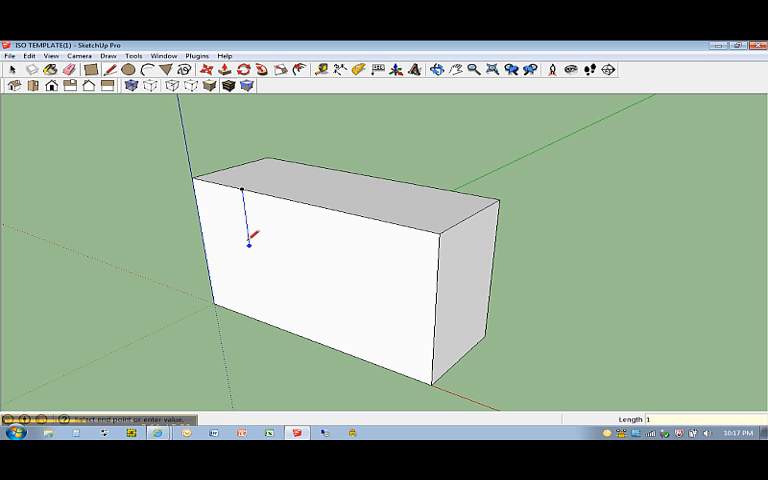
type("1/")
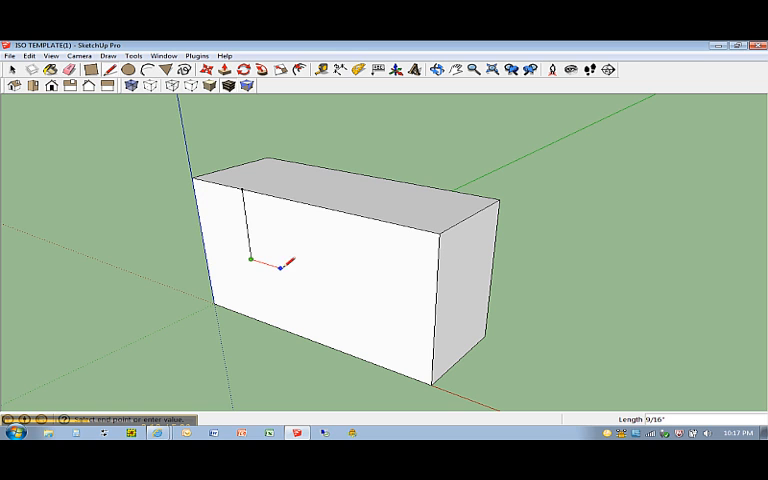
mouse_move(332, 284)
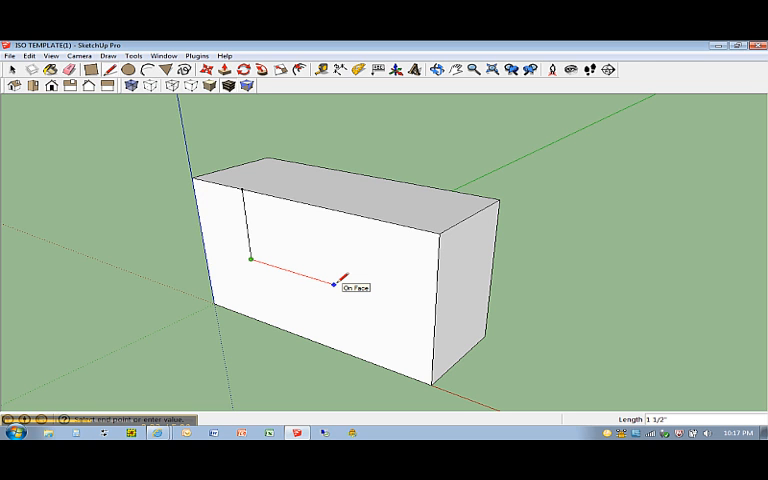
type("2")
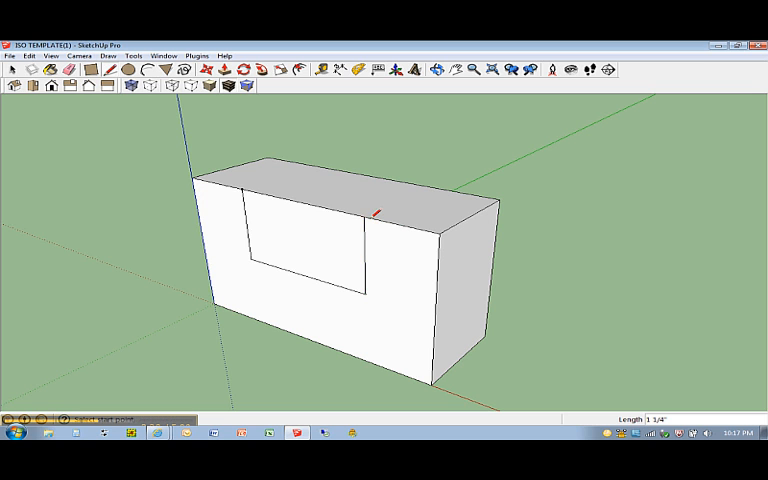
mouse_move(100, 282)
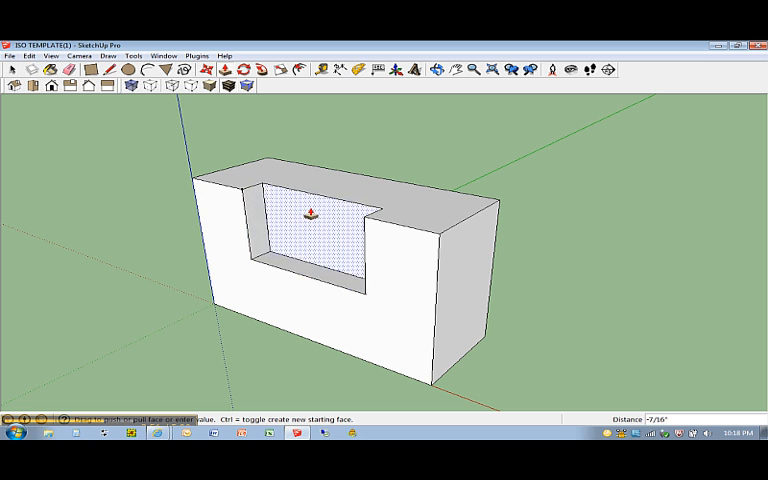
Step: Push the notch face down through the block, leaving a U-shaped solid viewed at an angle
left_click_drag(310, 216, 356, 190)
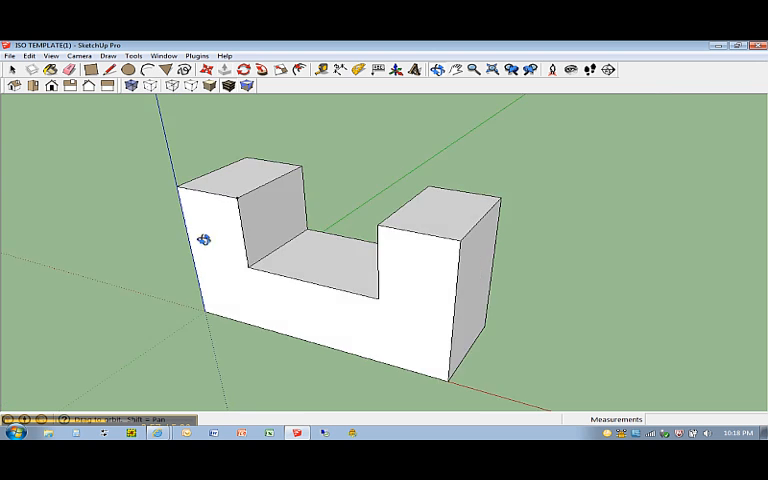
left_click_drag(204, 244, 250, 188)
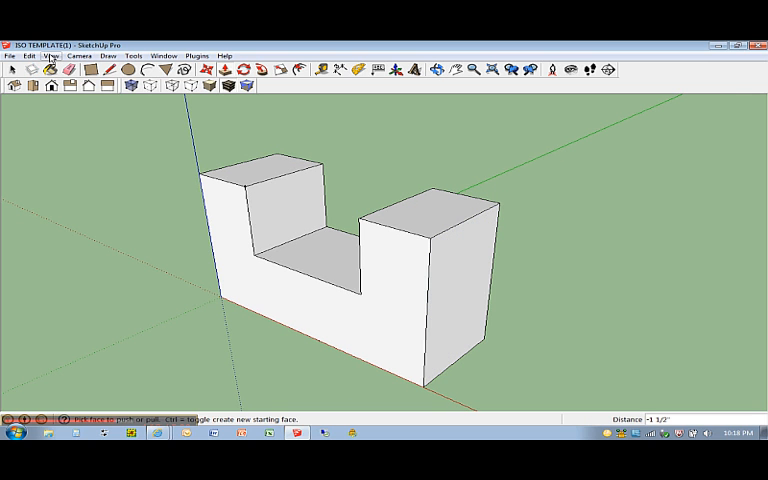
Step: Bring up the Camera menu's projection and standard view options for the notched block
left_click(80, 56)
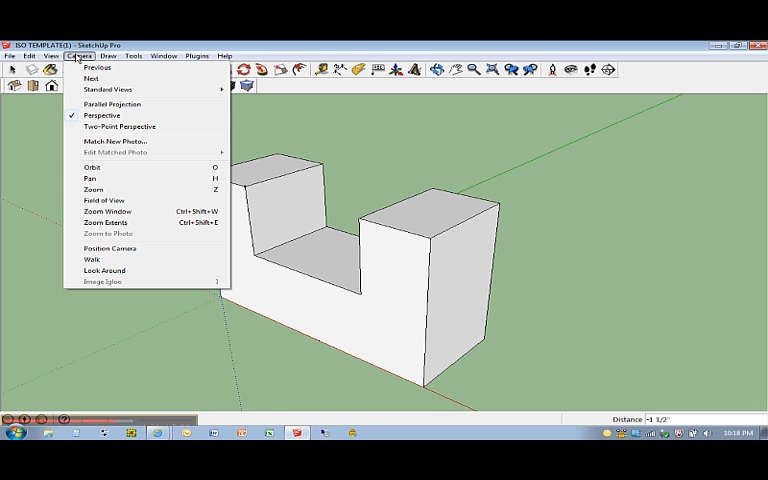